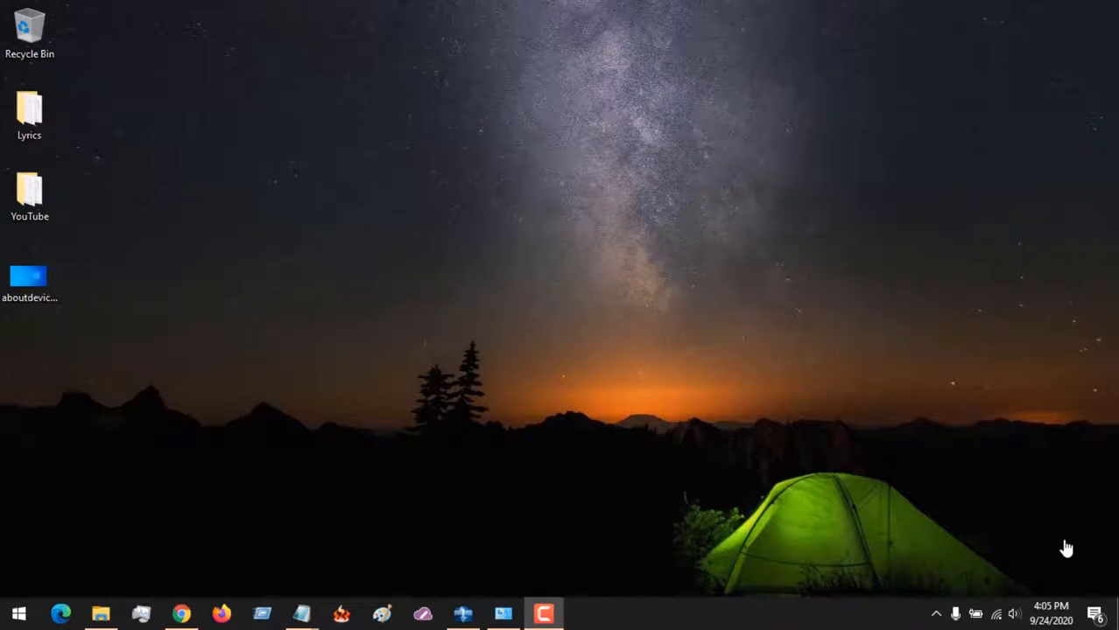
pyautogui.moveTo(585, 207)
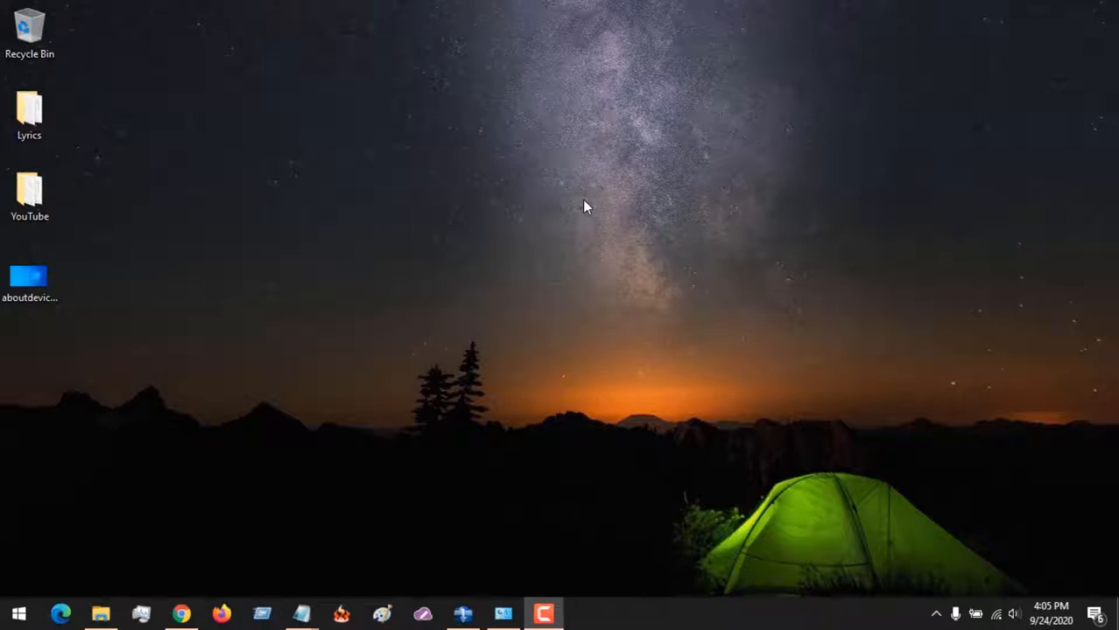
# Open aboutdevice.webp from the Desktop in Paint via its Open with menu
pyautogui.click(32, 271)
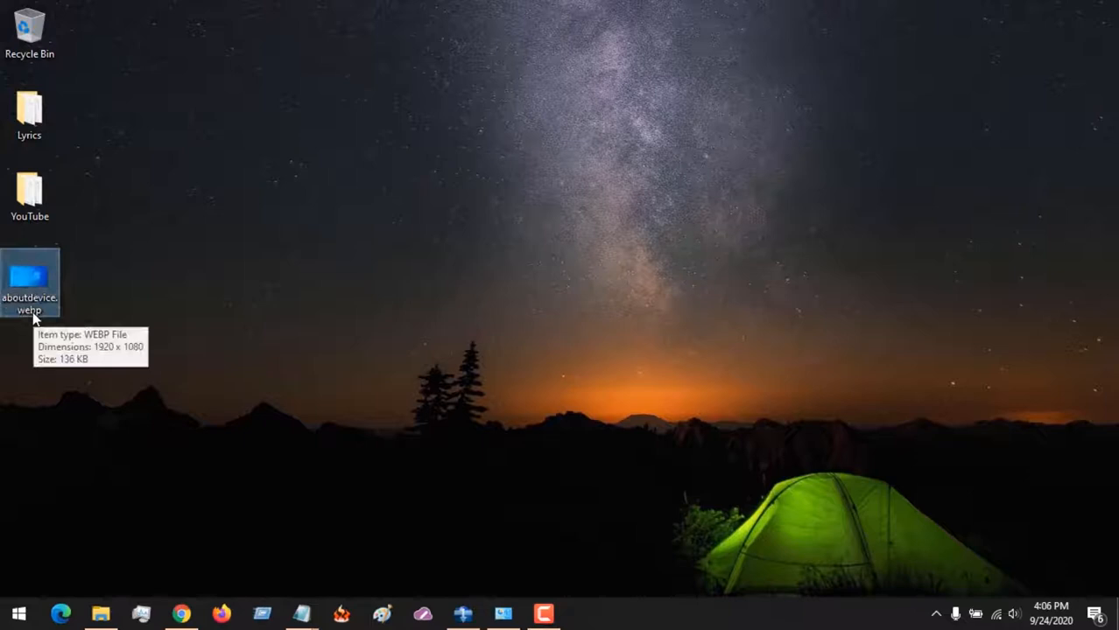
pyautogui.moveTo(331, 203)
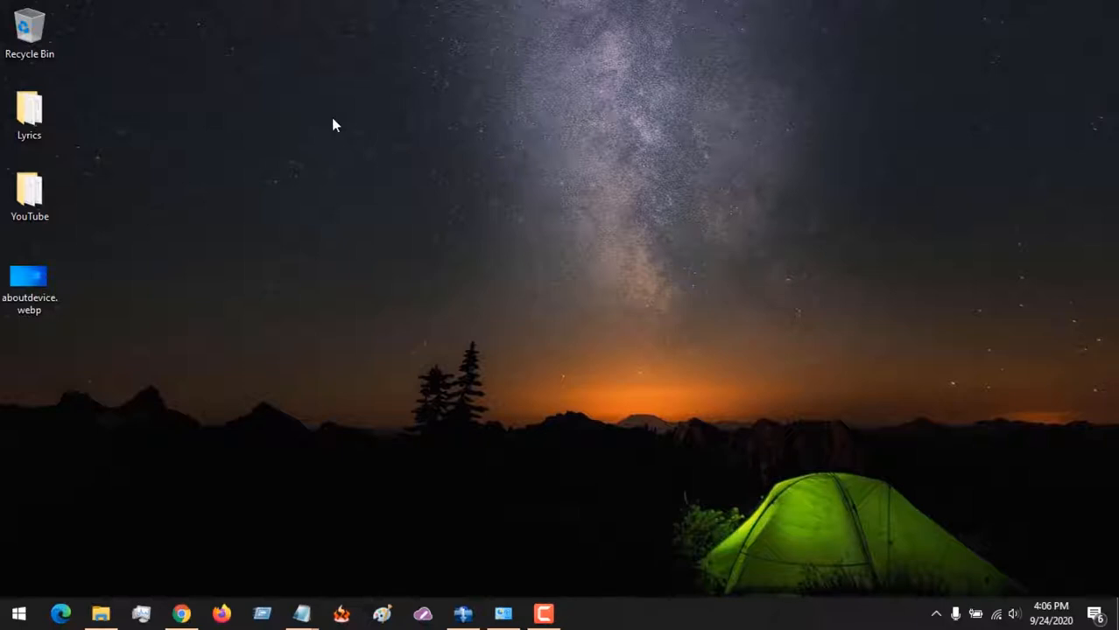
pyautogui.moveTo(126, 272)
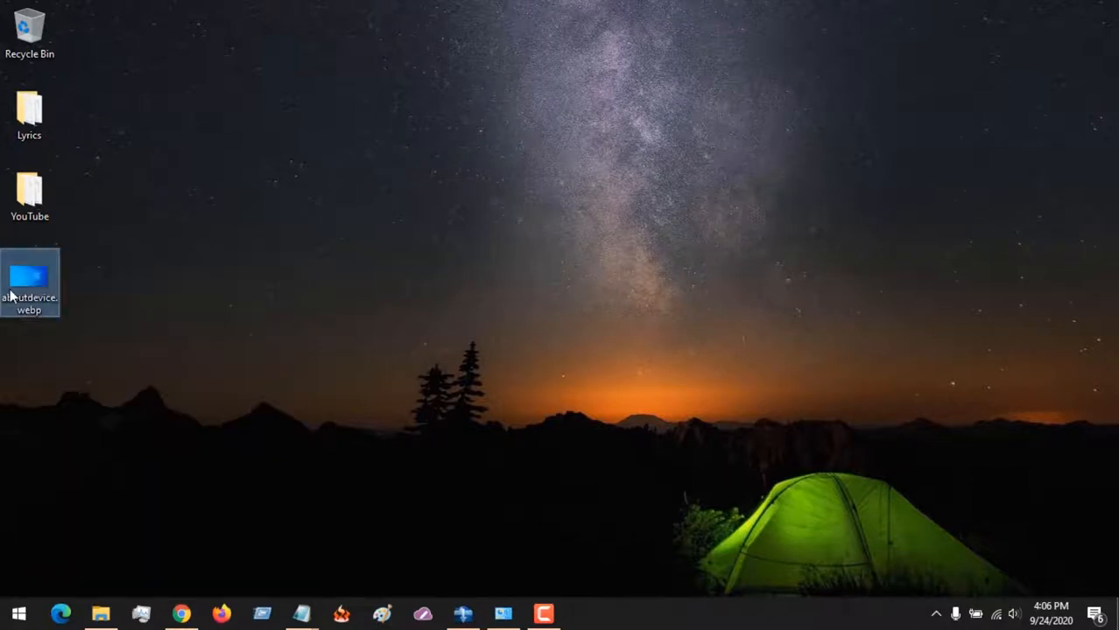
pyautogui.doubleClick(29, 276)
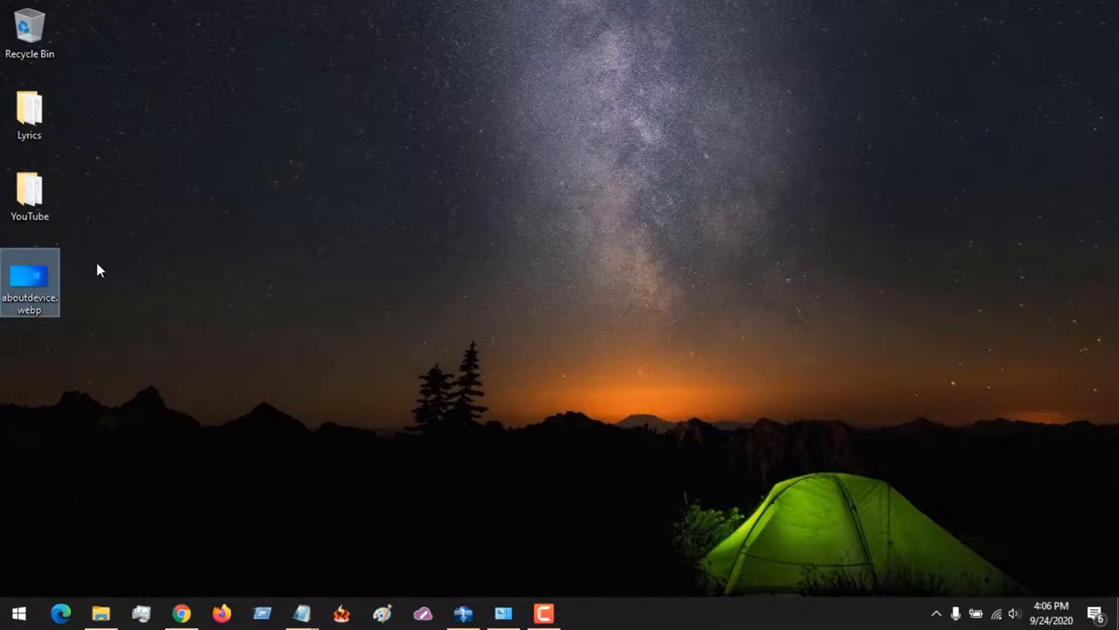
pyautogui.click(33, 276)
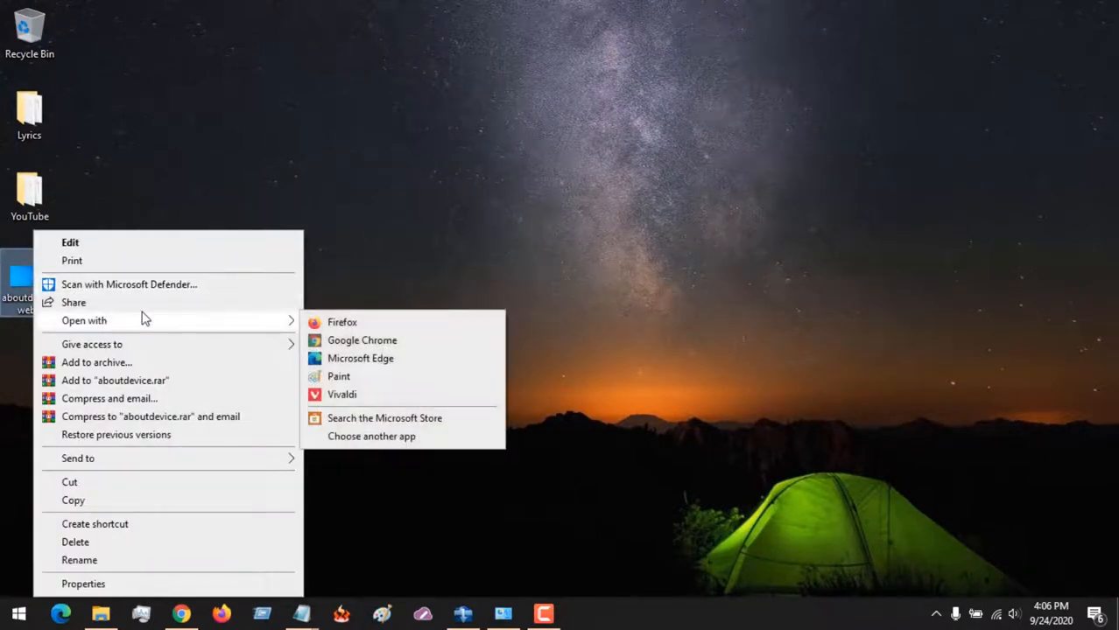
pyautogui.moveTo(341, 378)
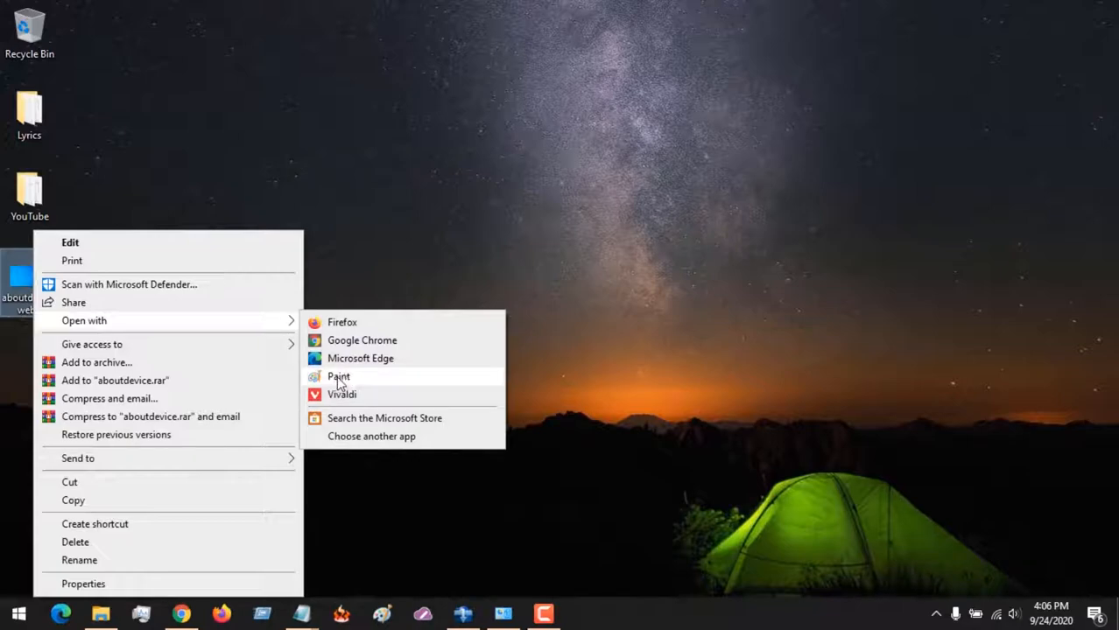
pyautogui.click(338, 377)
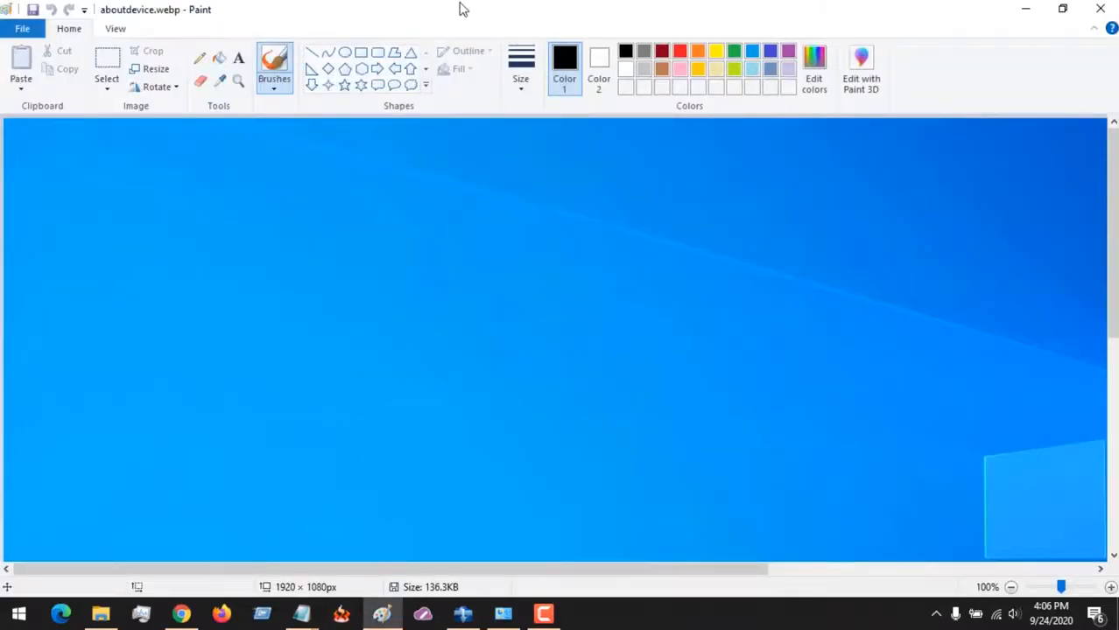
pyautogui.moveTo(436, 13)
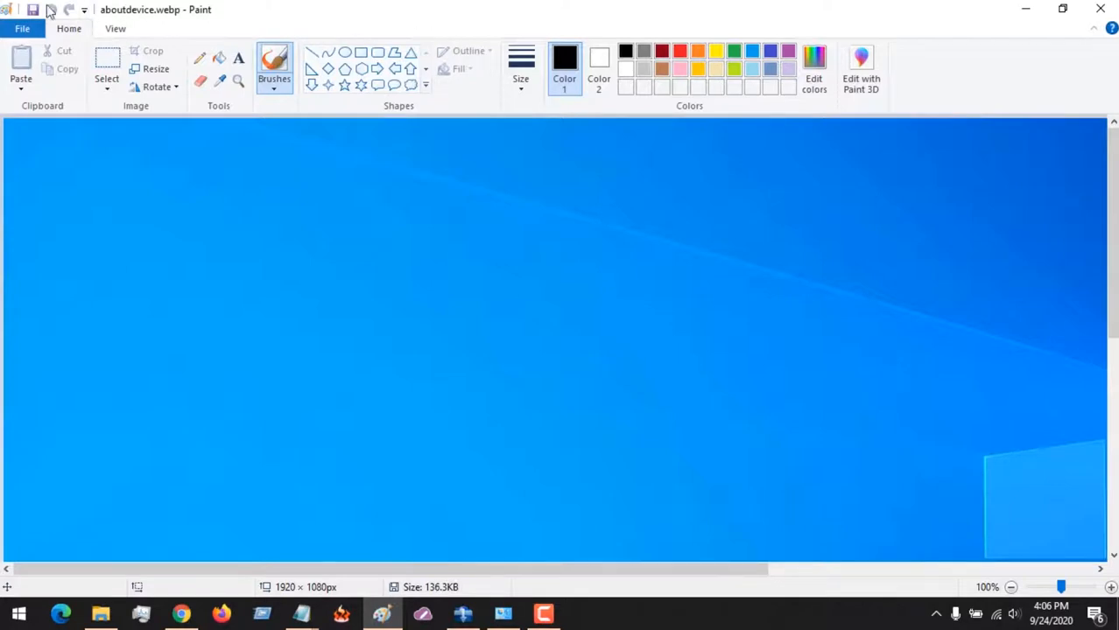
pyautogui.moveTo(32, 10)
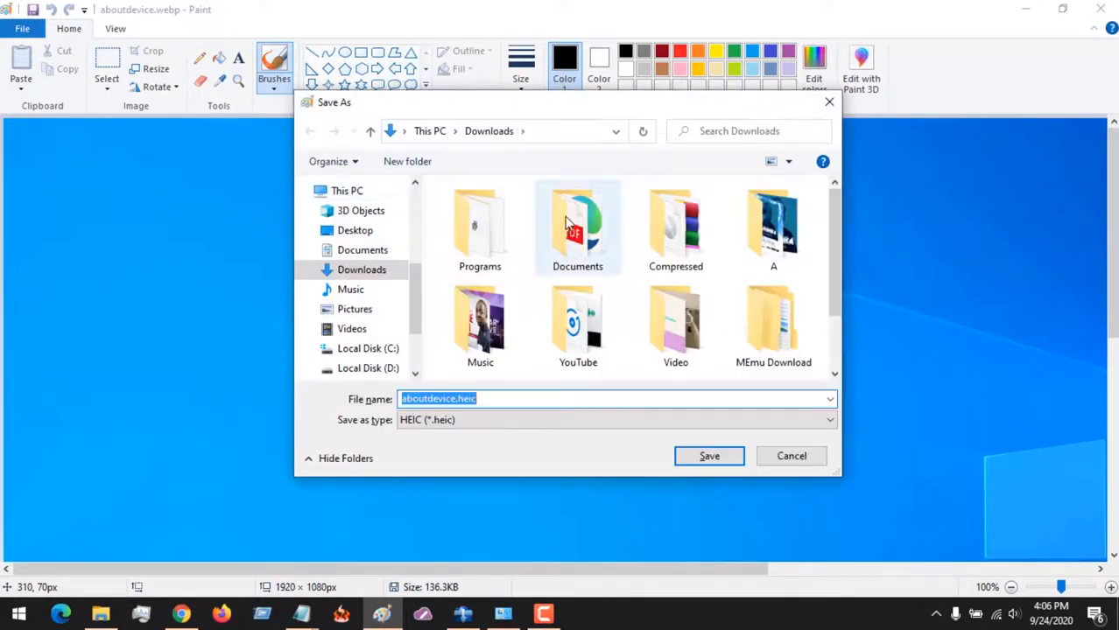
pyautogui.moveTo(441, 520)
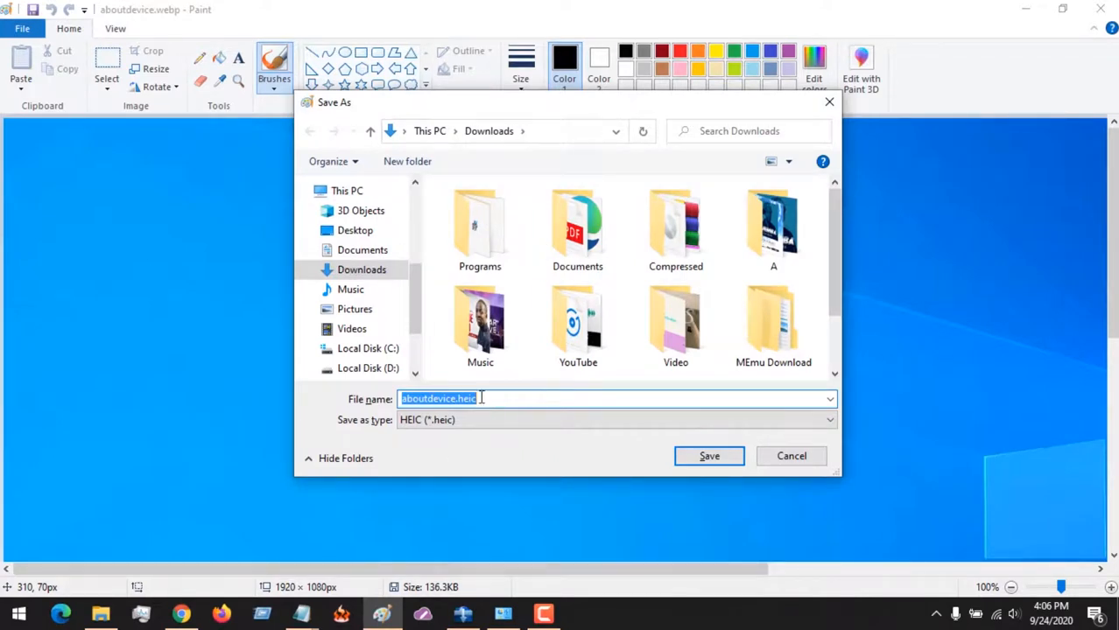
# Save the picture to the Desktop as aboutdevice.jpg in JPEG format
pyautogui.click(461, 398)
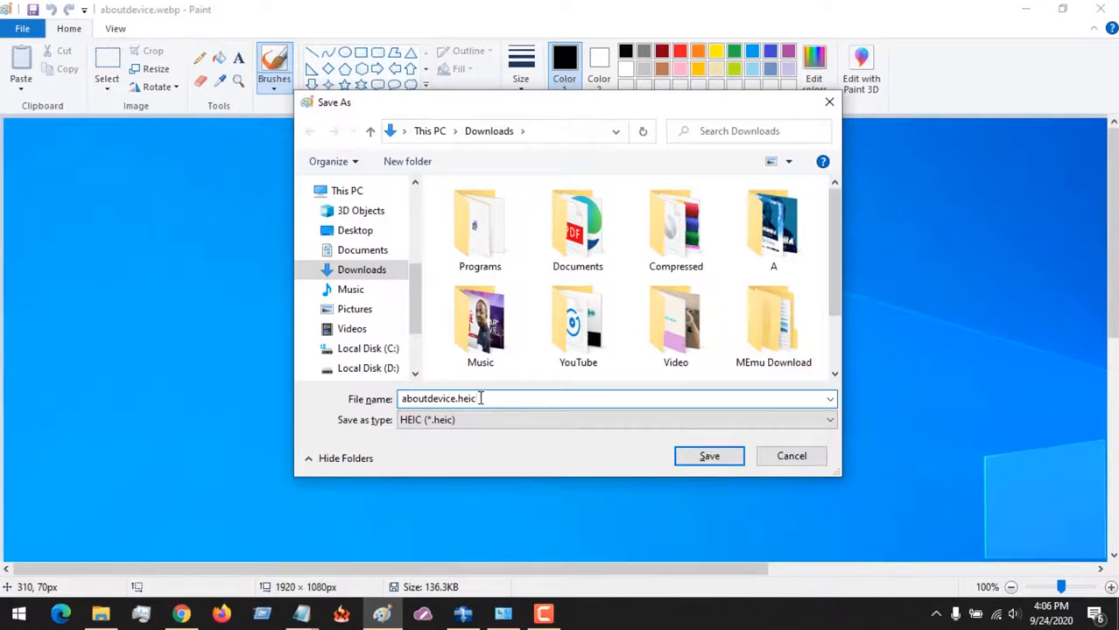
pyautogui.moveTo(414, 248)
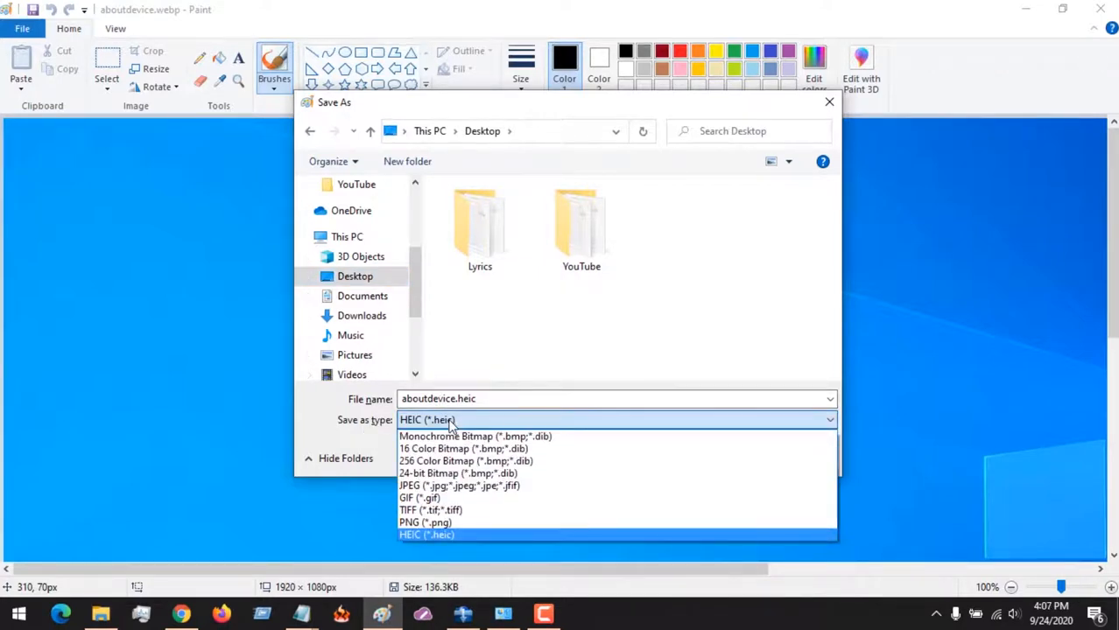
pyautogui.moveTo(464, 448)
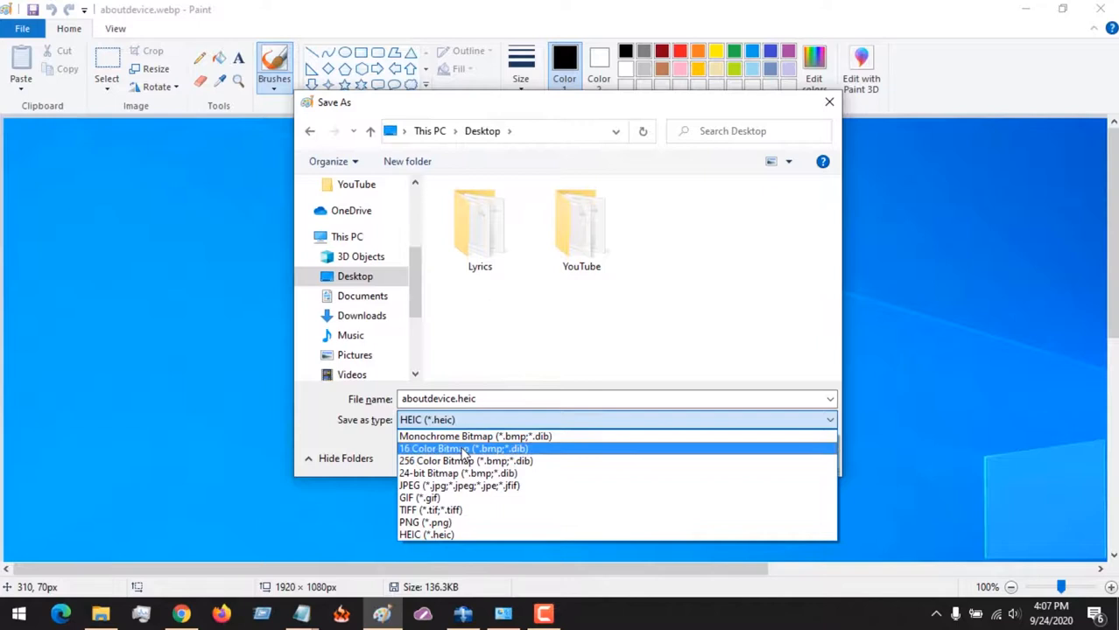
pyautogui.moveTo(492, 449)
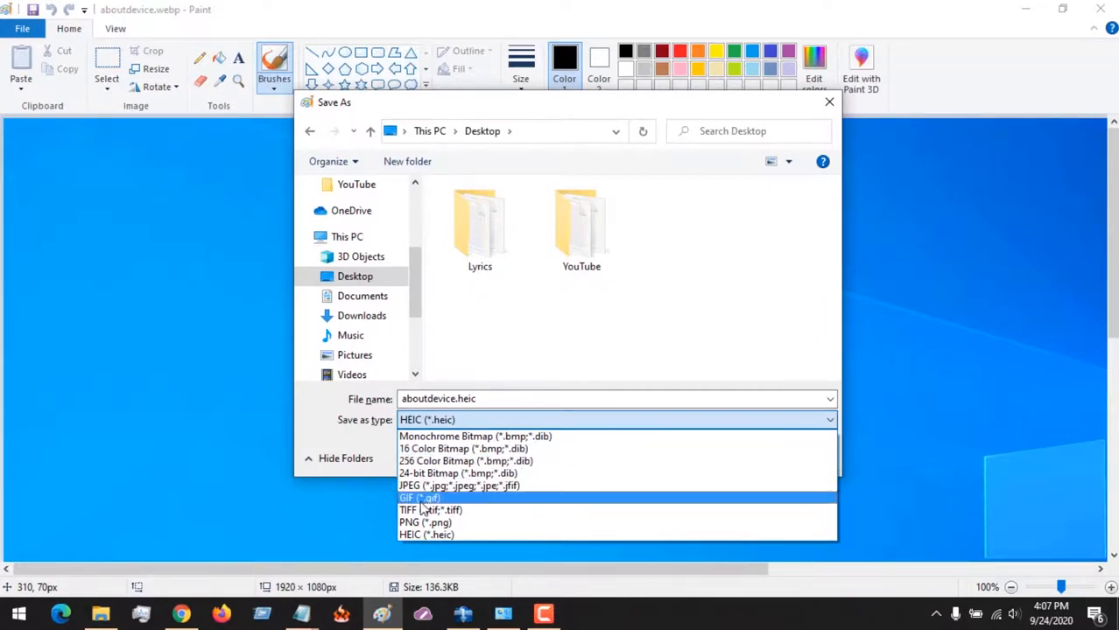
pyautogui.moveTo(432, 486)
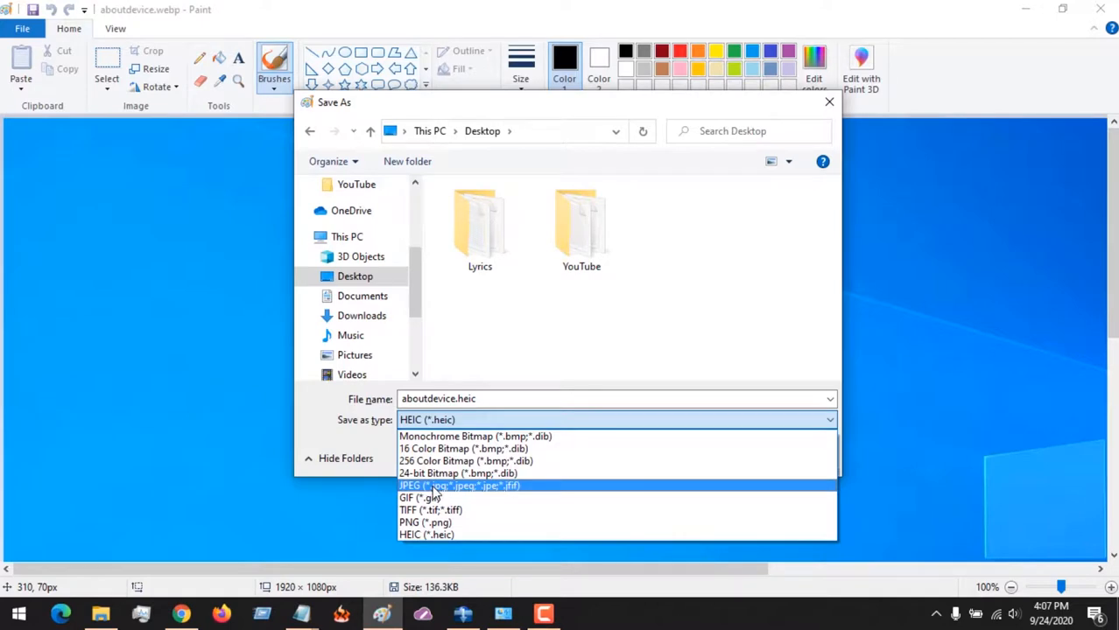
pyautogui.click(459, 485)
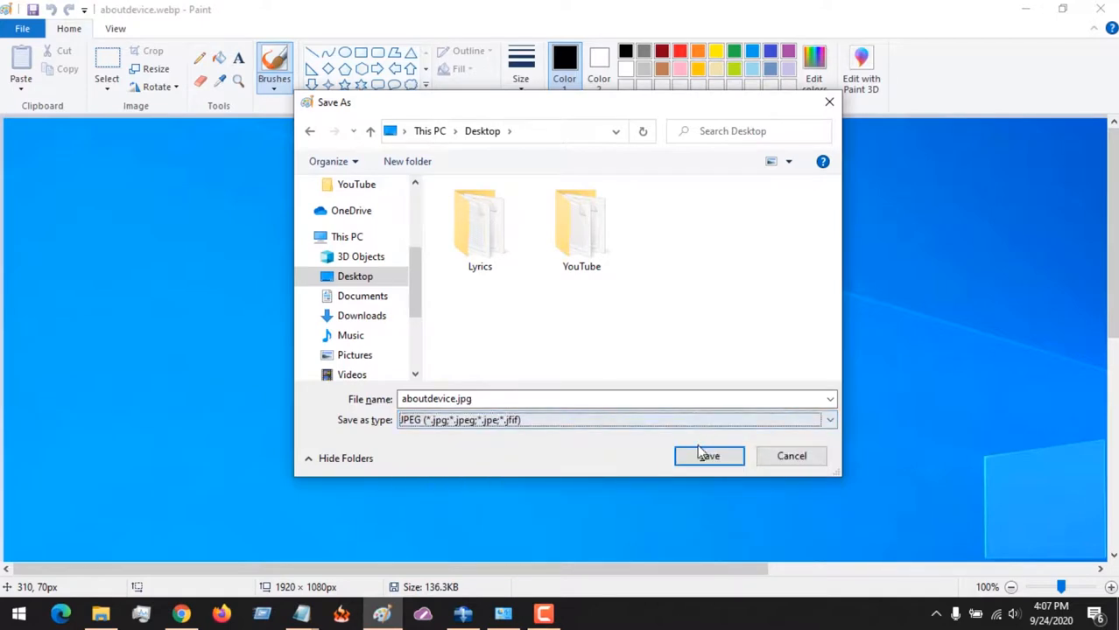
pyautogui.click(708, 456)
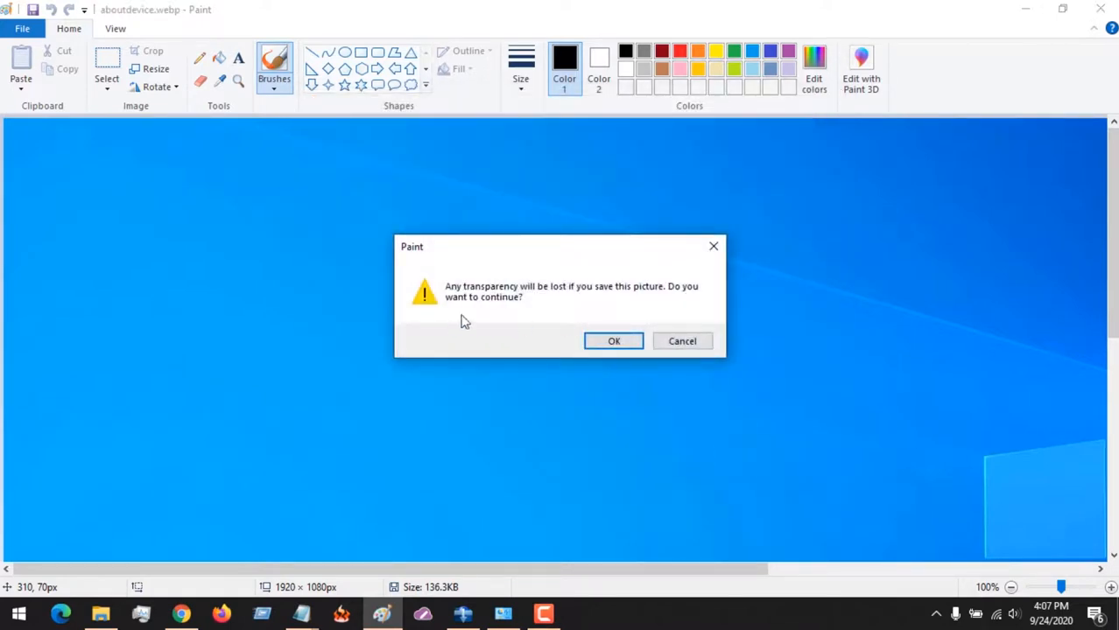
pyautogui.moveTo(608, 282)
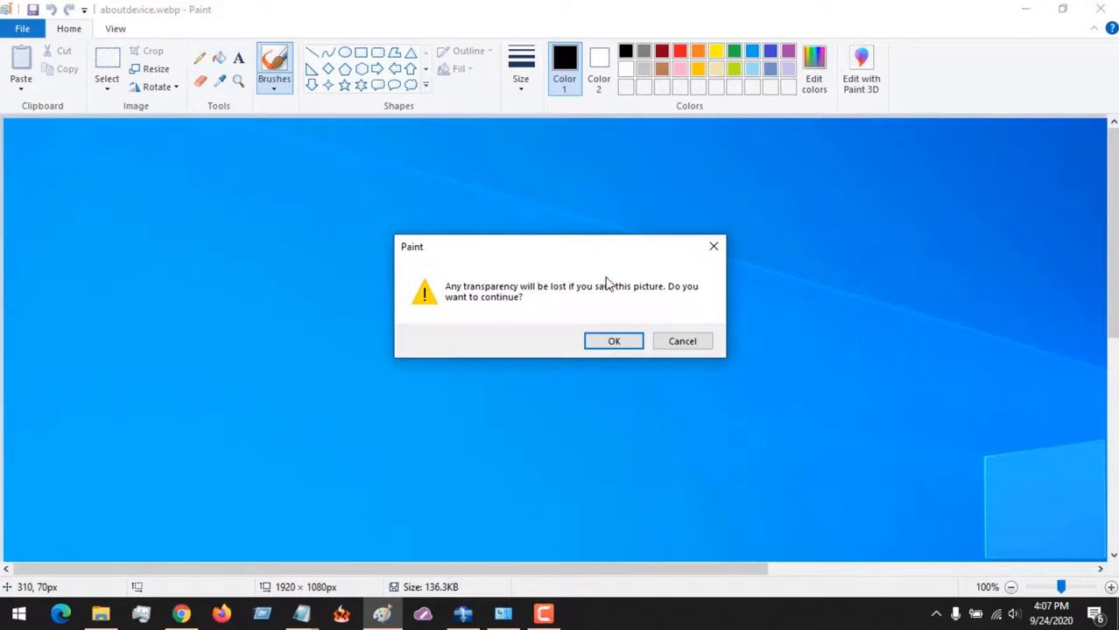
pyautogui.moveTo(614, 341)
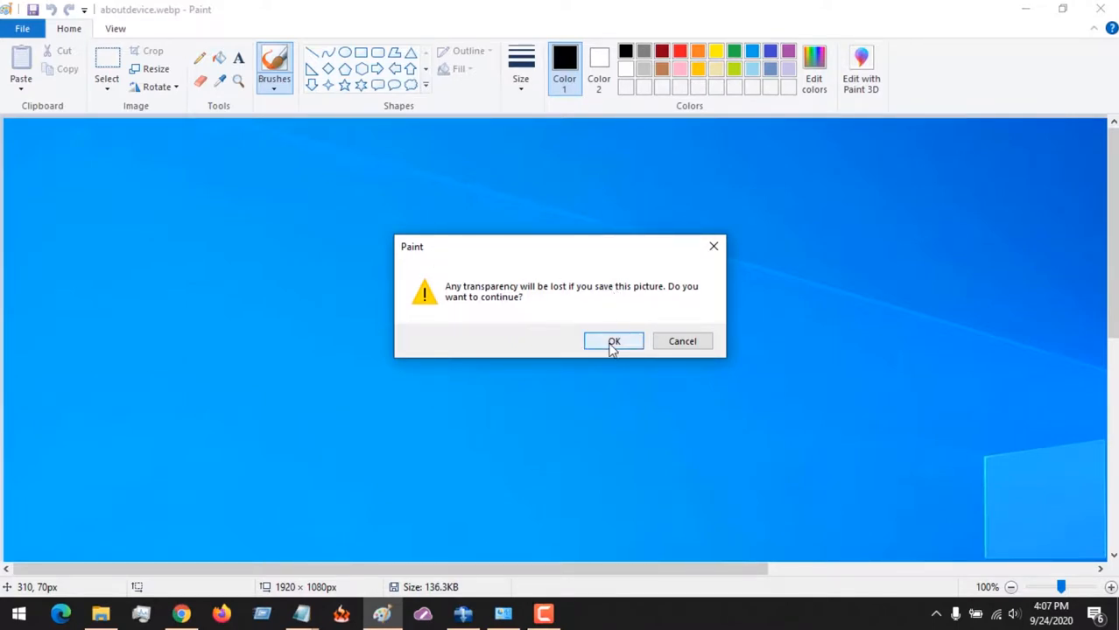
# Accept the transparency-loss warning to write the JPEG, then minimize Paint
pyautogui.click(613, 341)
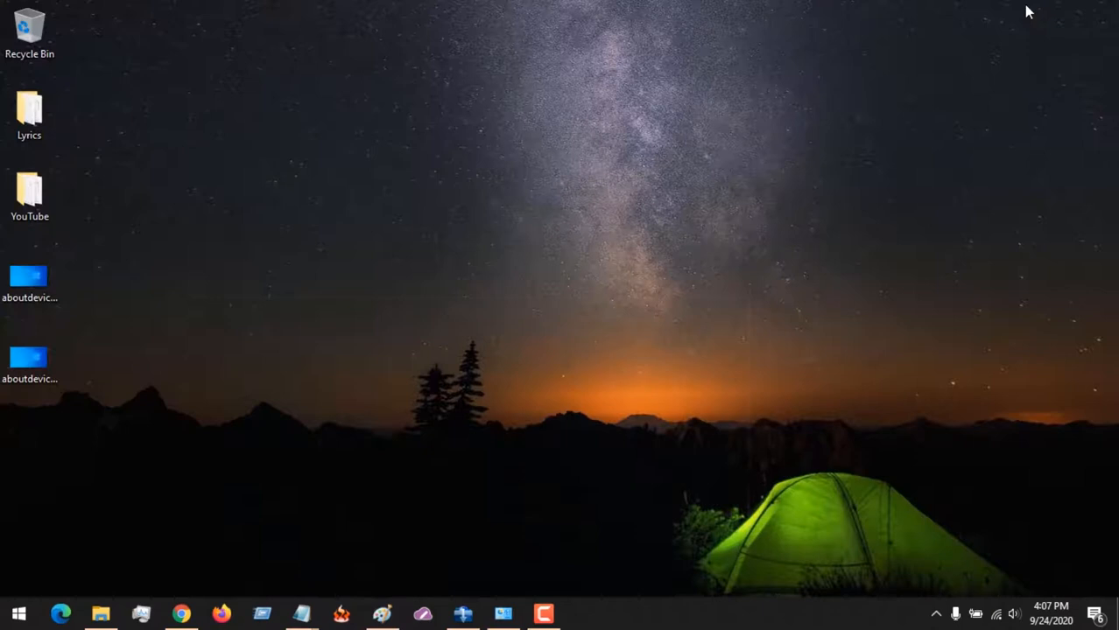
pyautogui.click(29, 356)
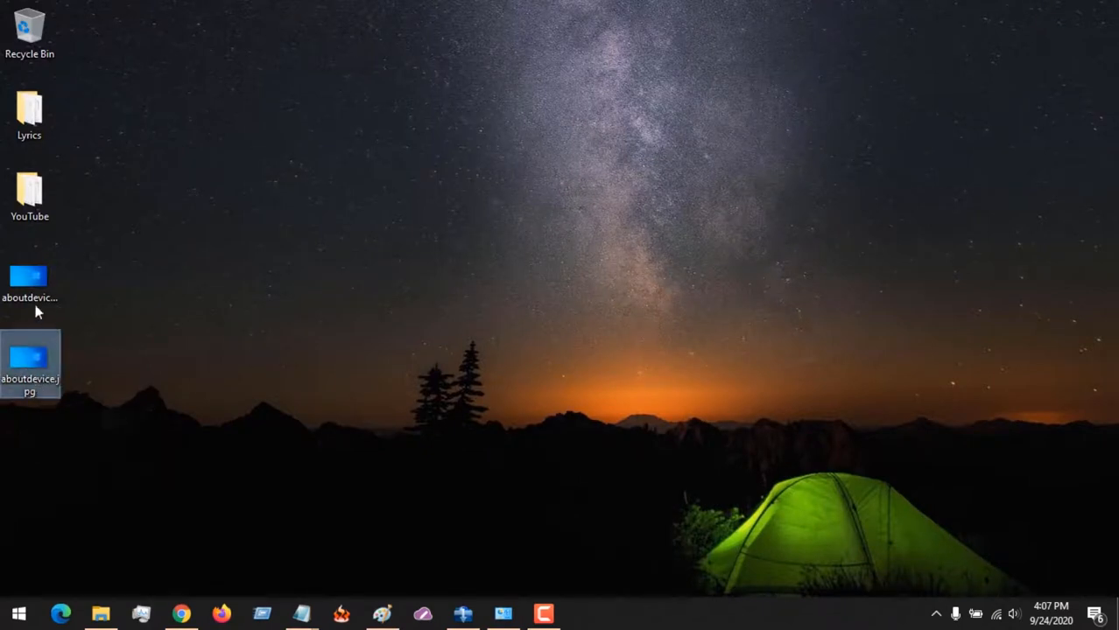
# Restore the Paint window and start a new save from the Quick Access toolbar
pyautogui.doubleClick(31, 365)
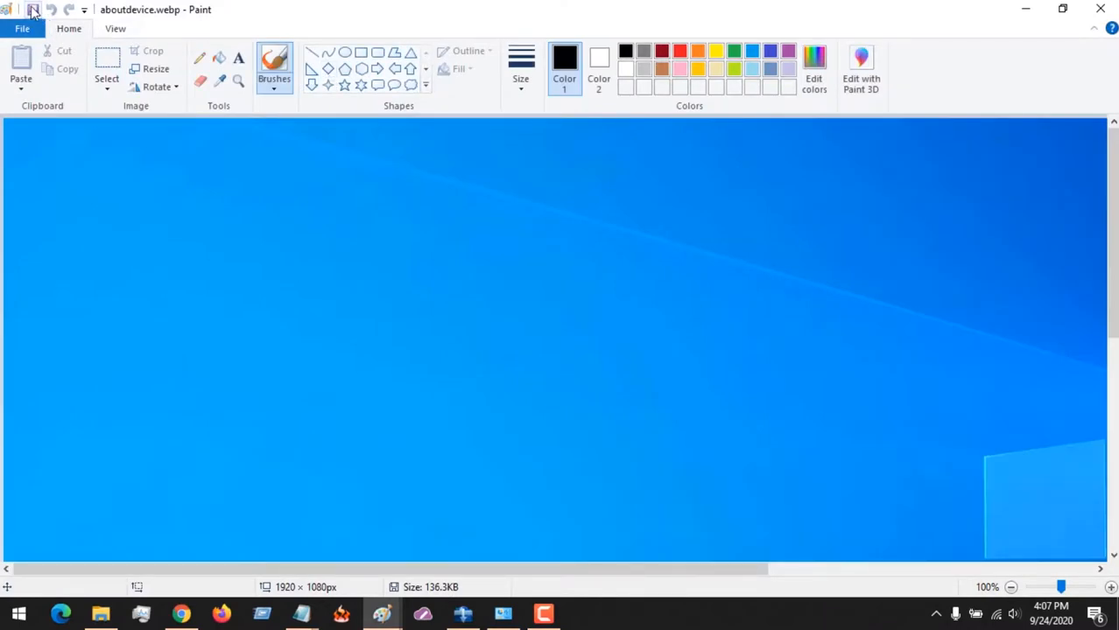
pyautogui.click(35, 11)
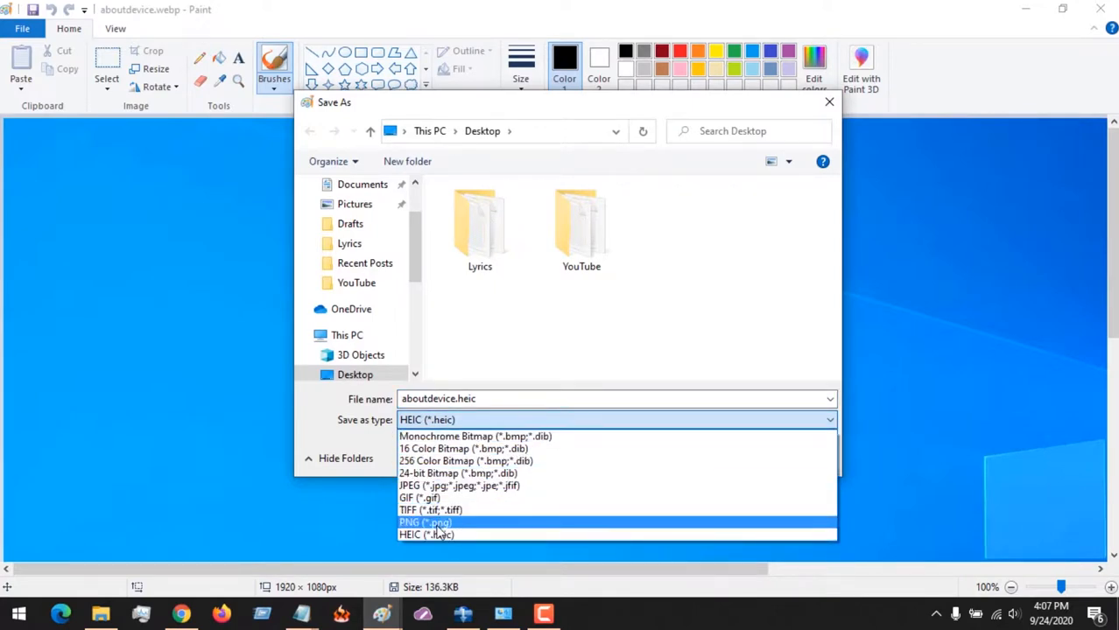
# Choose PNG (*.png) as the save type, making the file aboutdevice.png
pyautogui.click(427, 522)
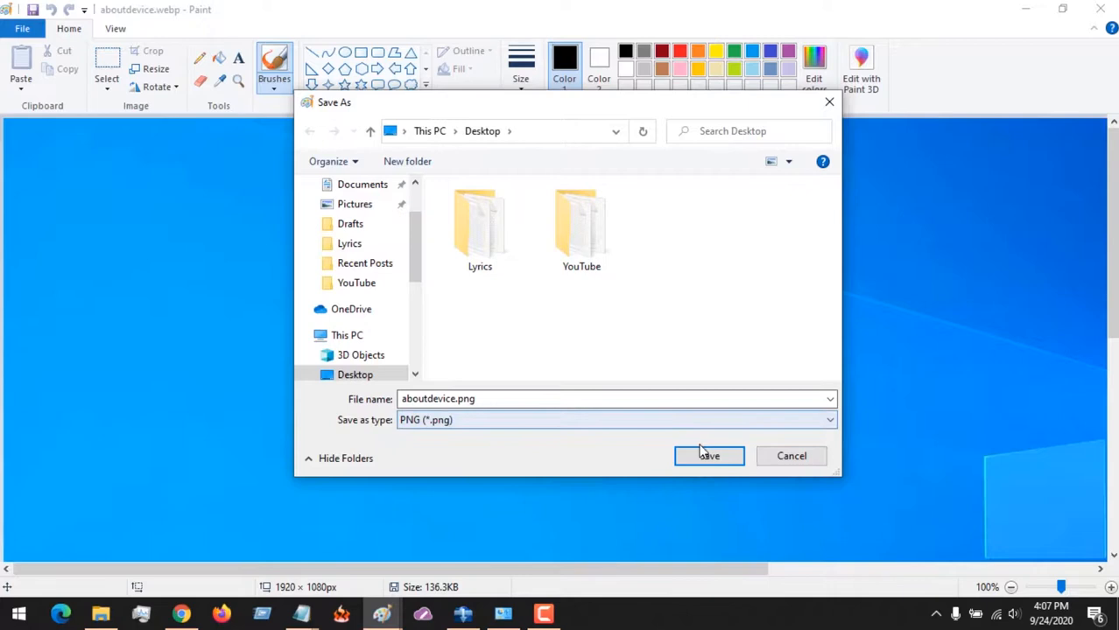